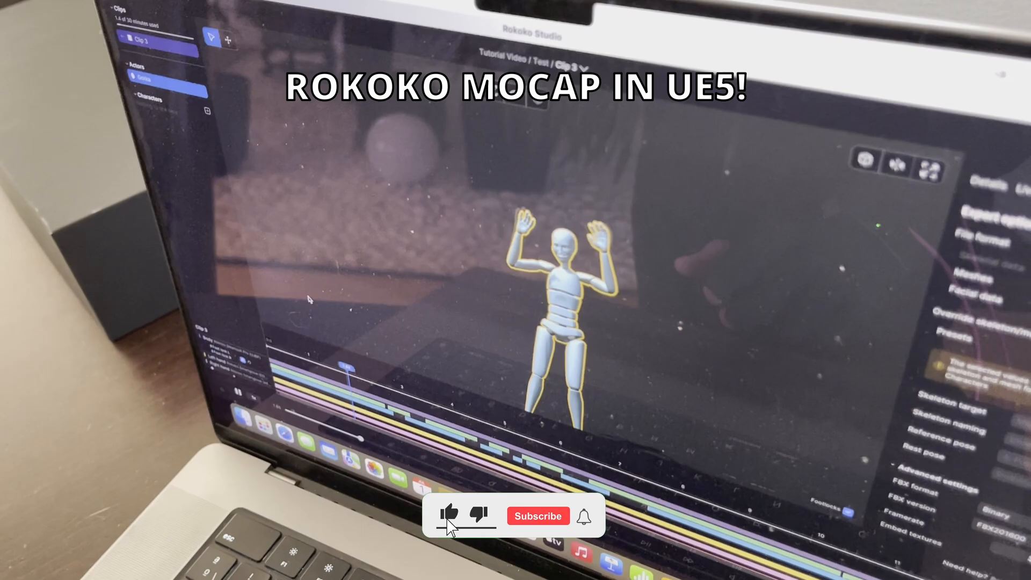
left_click(537, 515)
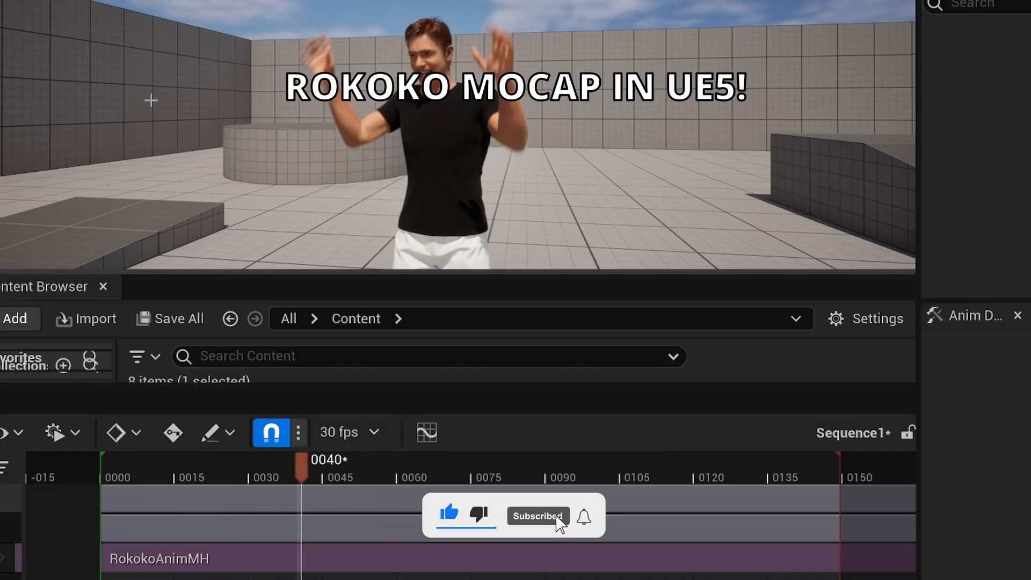